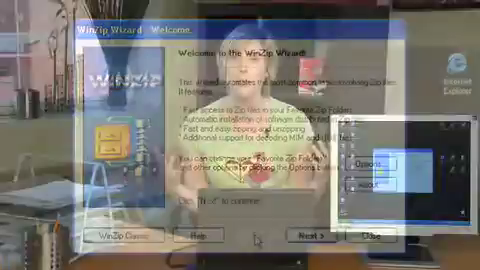
# Advance the WinZip Wizard from its welcome page to the activity-choice page.
pyautogui.click(305, 233)
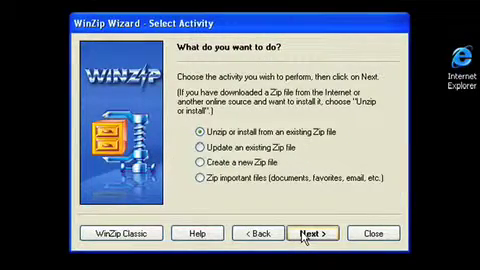
# Keep 'Unzip or install from an existing Zip file', choose Butterscotchgroup.zip, and start Unzip Now into My Documents\Unzipped\Butterscotchgroup.
pyautogui.click(311, 233)
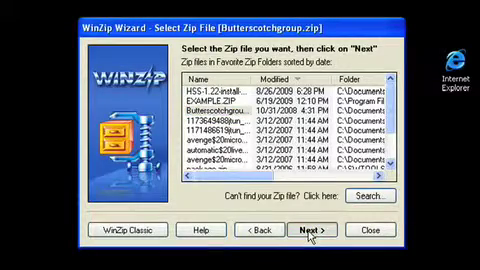
pyautogui.click(305, 233)
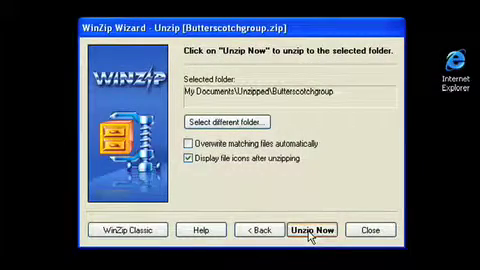
pyautogui.click(311, 231)
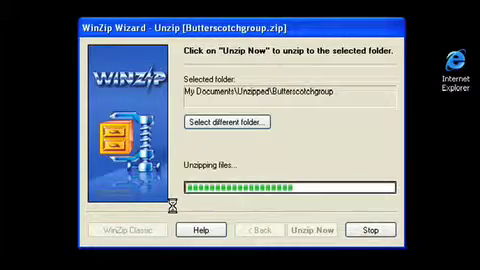